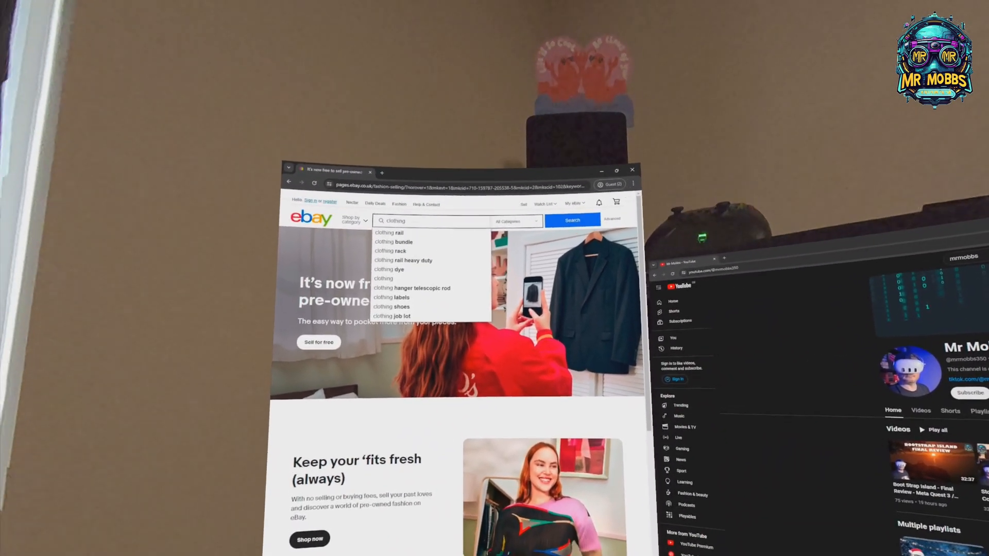
# Step: Pick a clothing suggestion from the eBay autocomplete dropdown to run the search
pyautogui.click(391, 233)
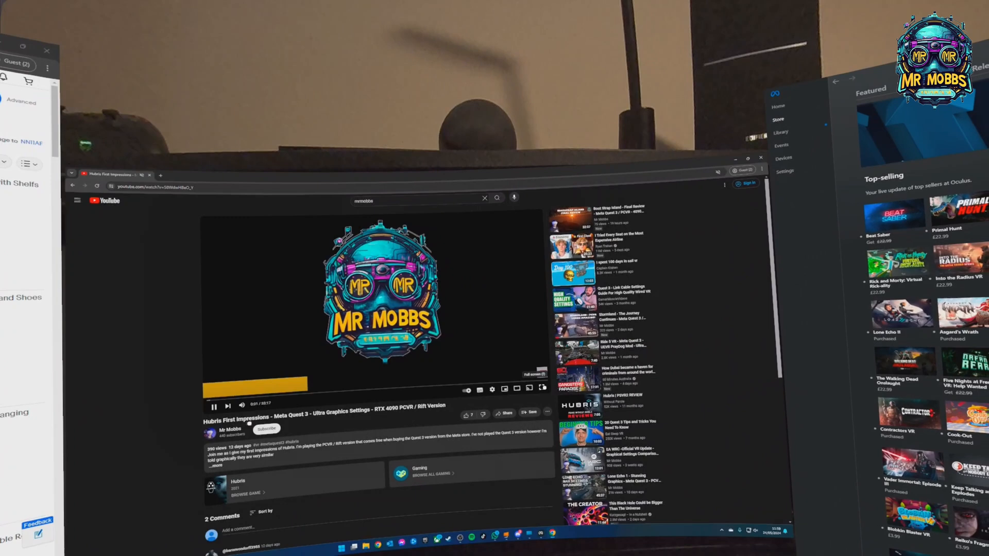
# Step: Switch the Hubris First Impressions YouTube video to fullscreen on the central screen
pyautogui.click(542, 388)
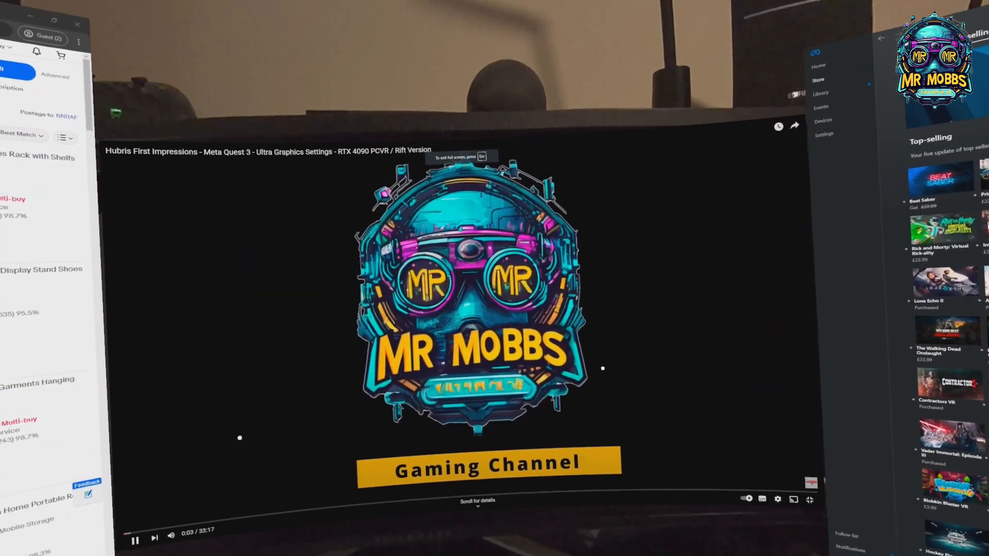